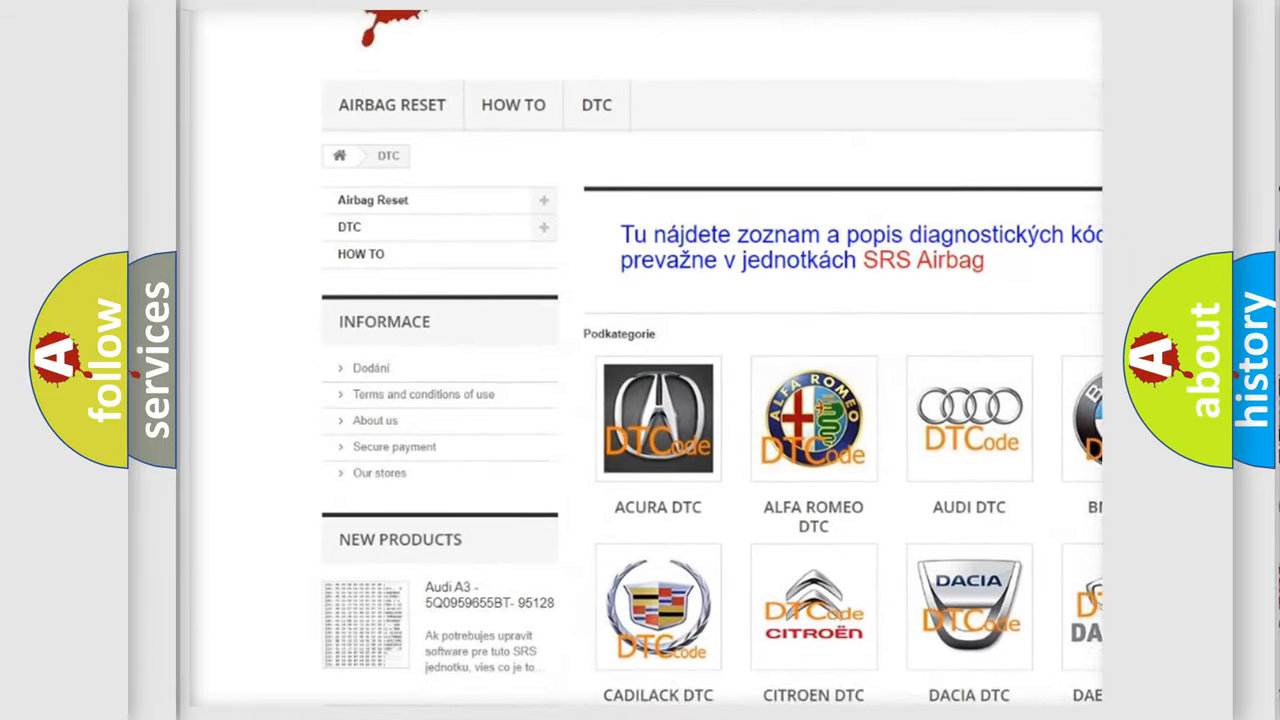
Step: Open the BMW DTC subcategory page from the DTC category grid
scroll("down", 3)
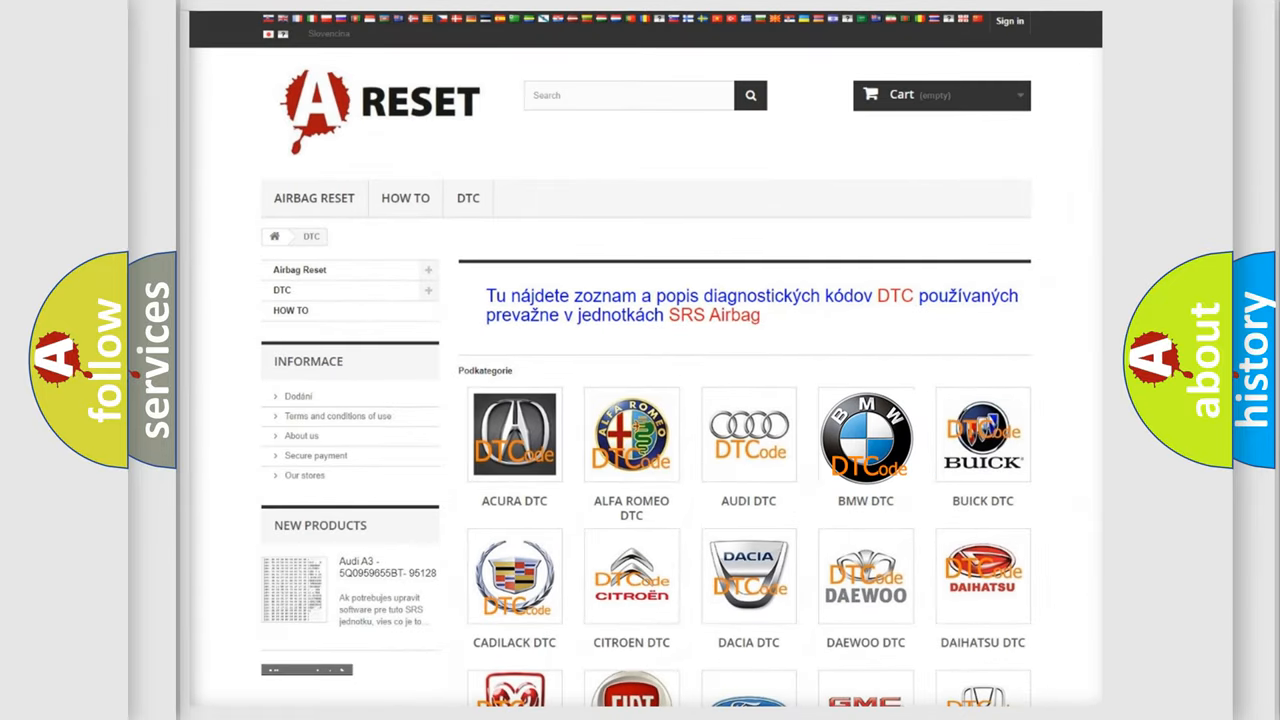
left_click(864, 436)
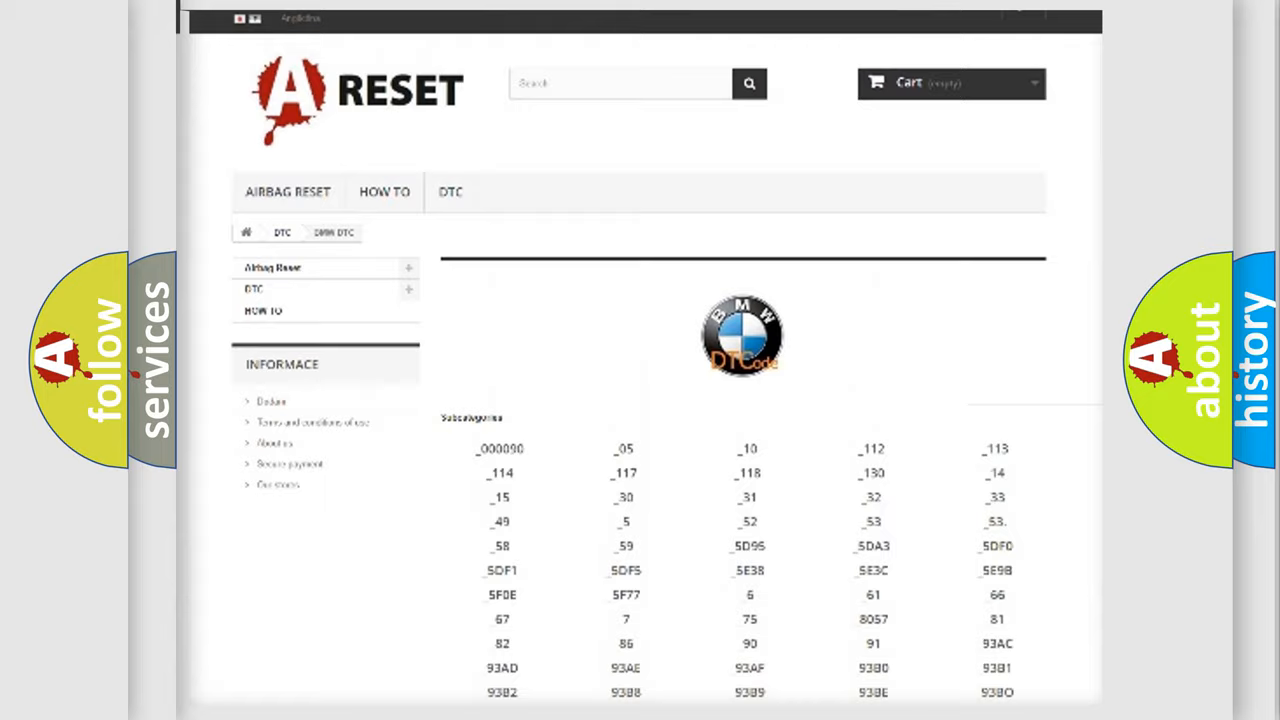